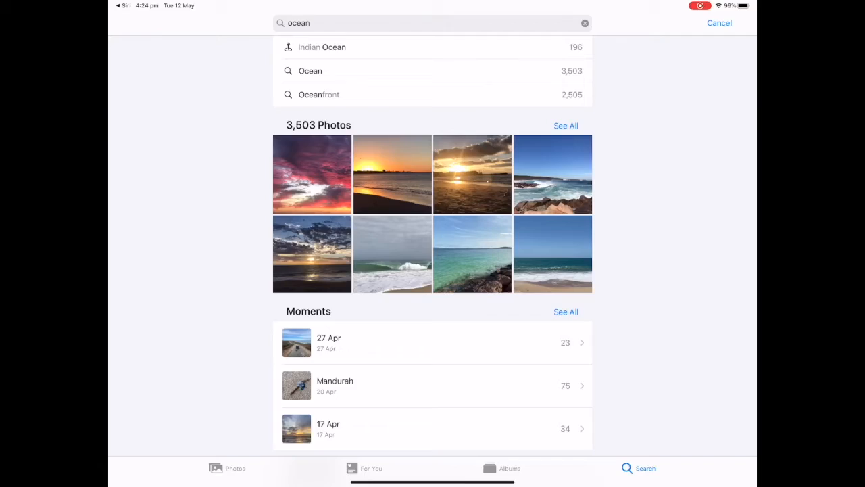
Show all 3,503 ocean matches and browse down the grid of beach and sunset shots.
left_click(565, 125)
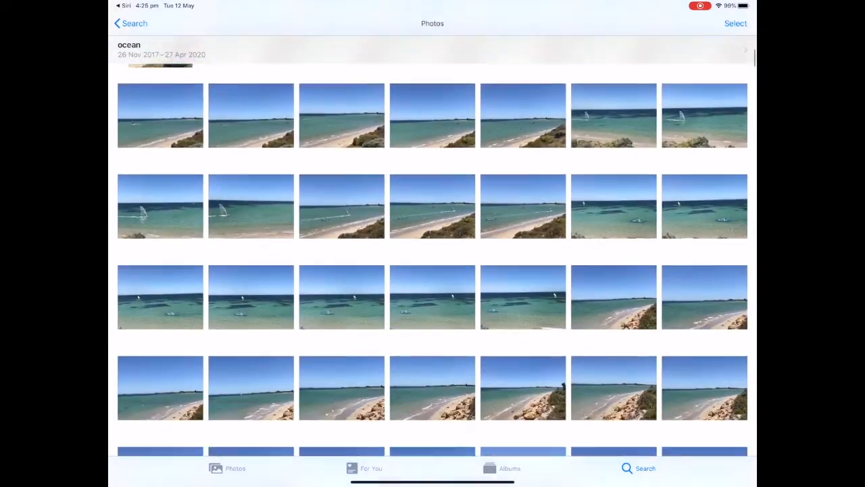
scroll("down", 3)
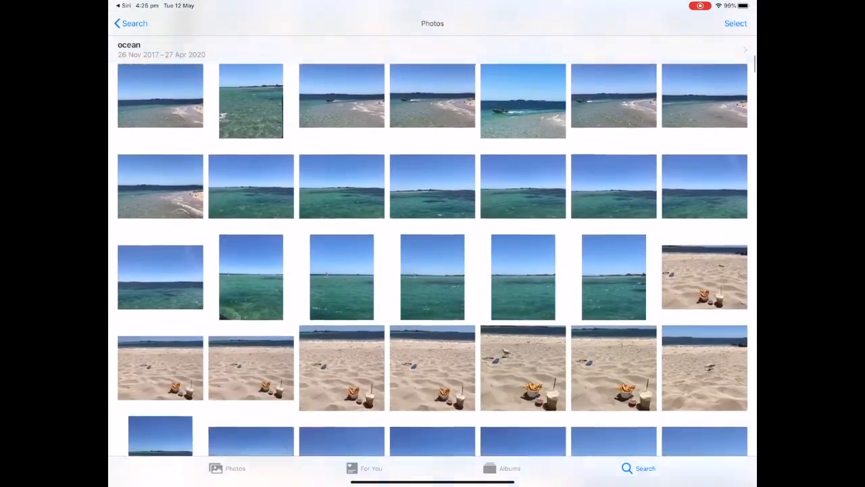
scroll("down", 3)
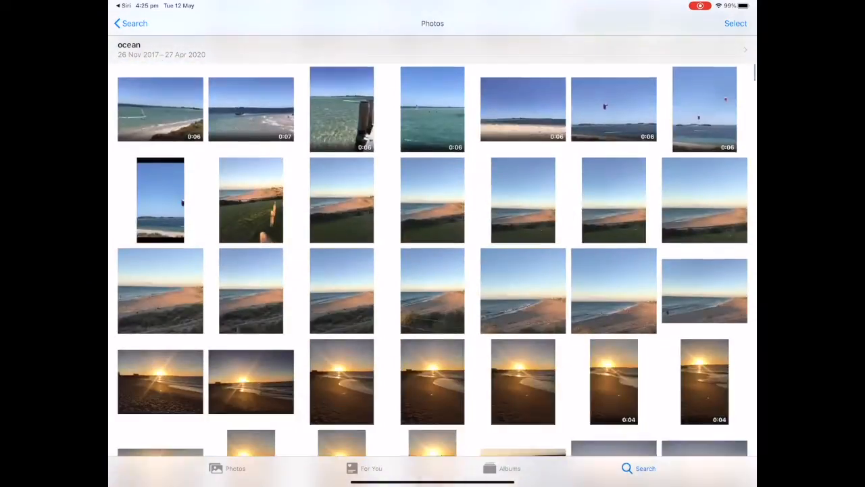
scroll("down", 3)
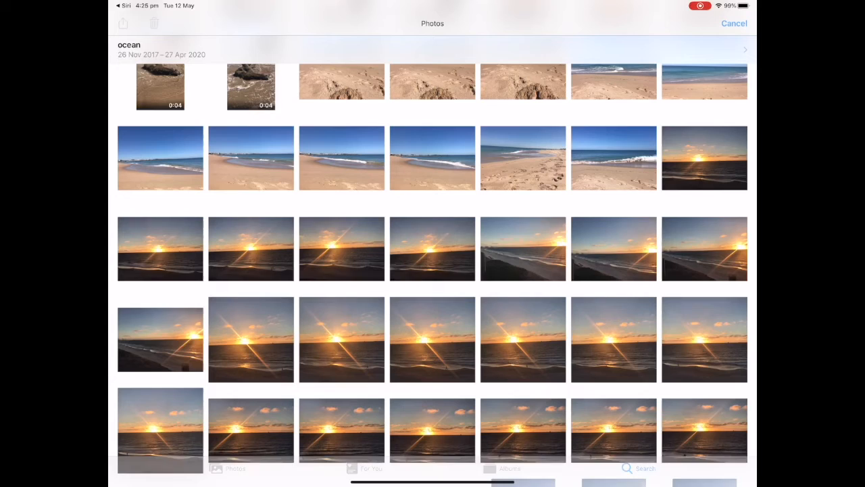
Select ten sunset and beach photos from the results and bring up their share options.
scroll("down", 3)
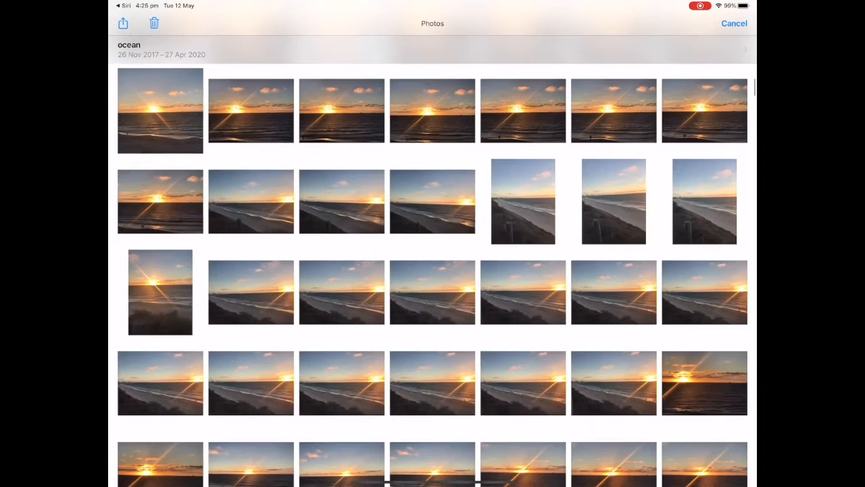
scroll("down", 3)
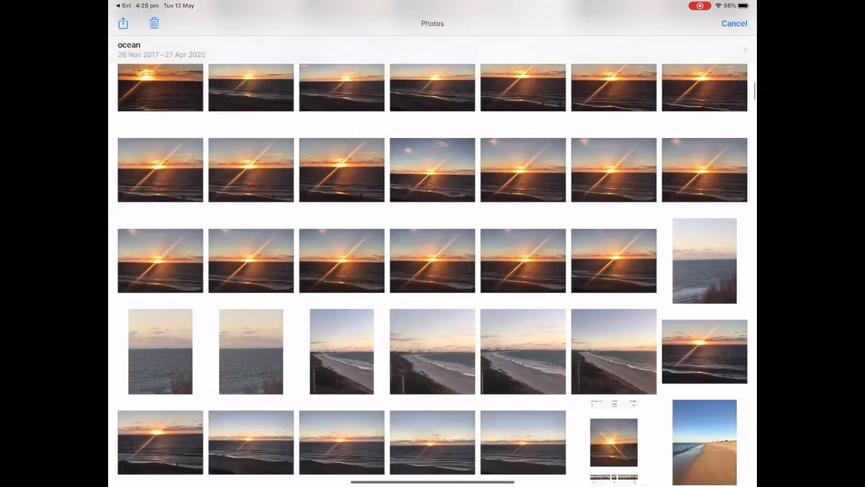
scroll("down", 3)
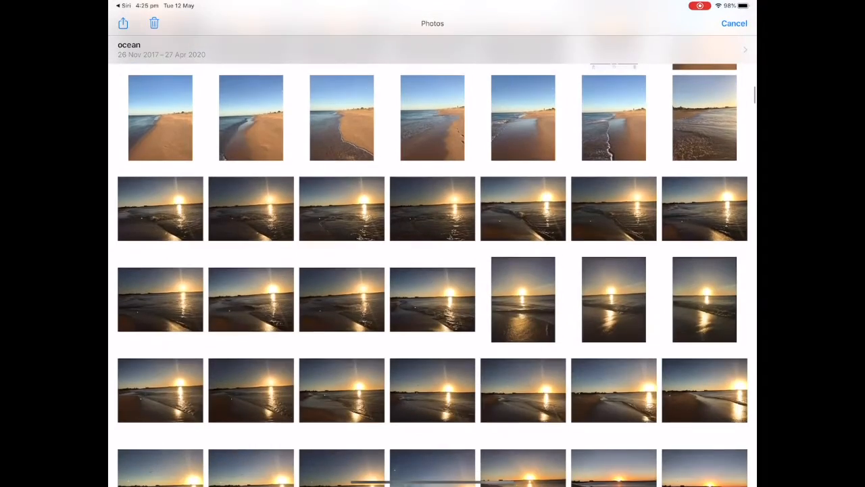
scroll("down", 3)
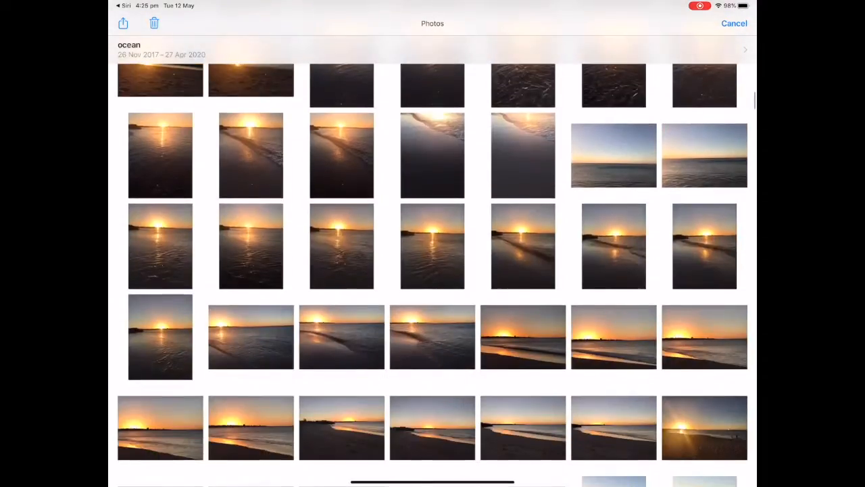
scroll("down", 3)
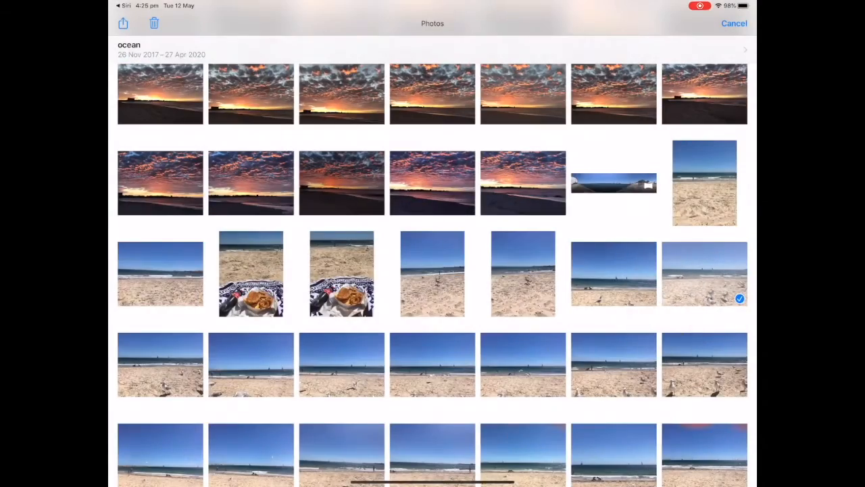
scroll("down", 3)
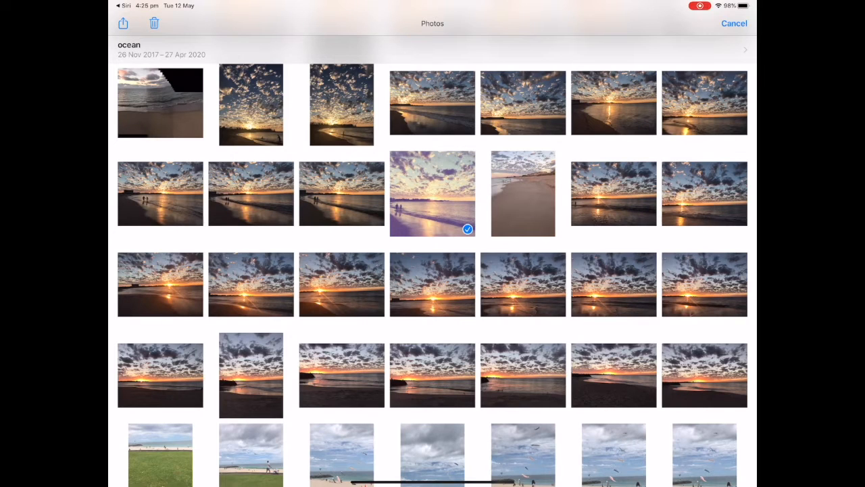
left_click(124, 23)
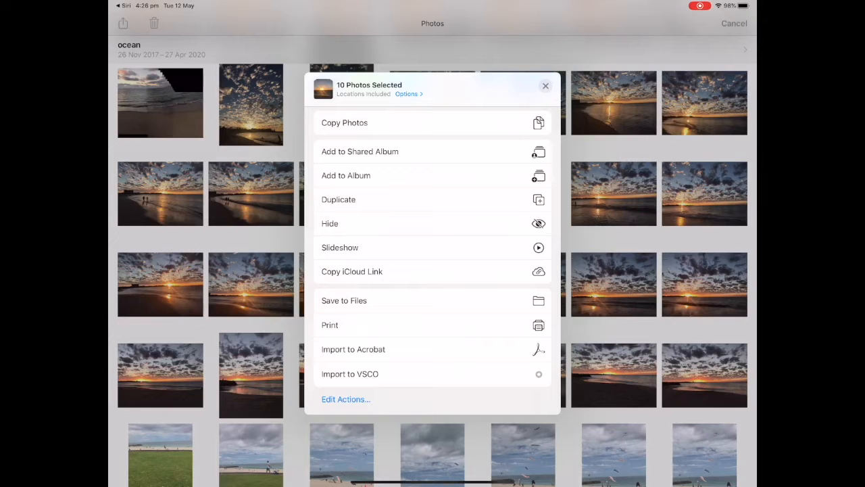
Add the ten photos to a new album named 'The Ocean' and save it.
left_click(346, 175)
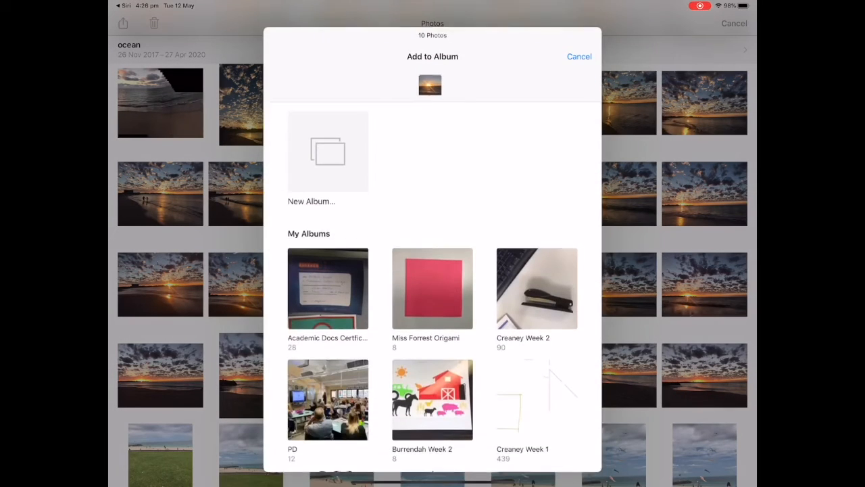
left_click(327, 151)
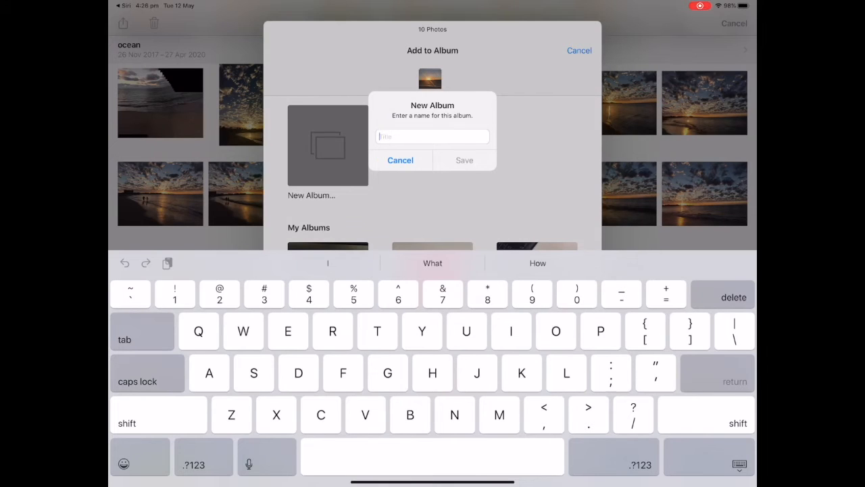
type("The")
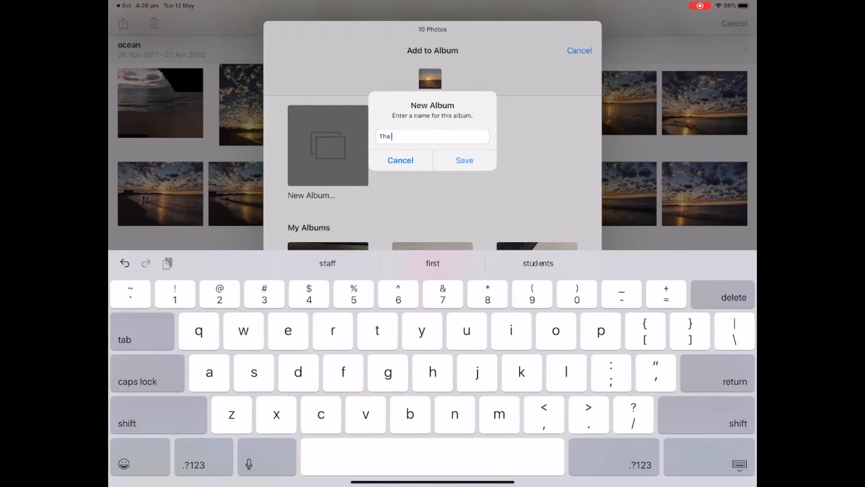
type("Ocea")
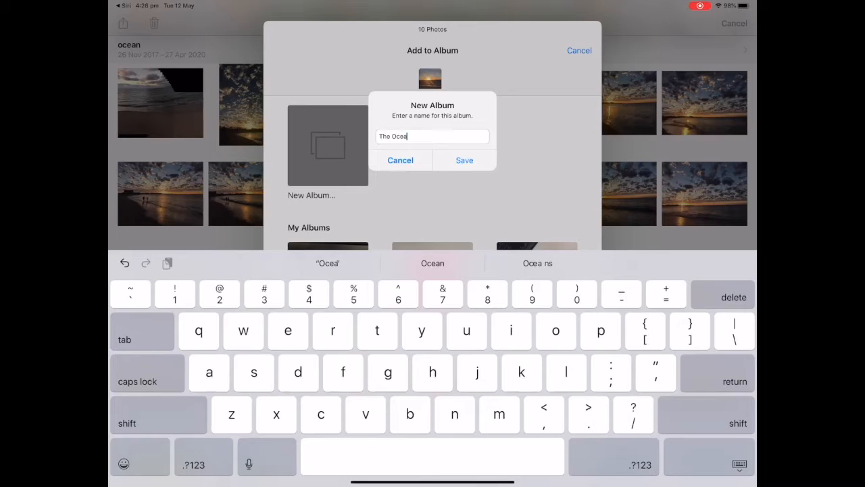
type("n")
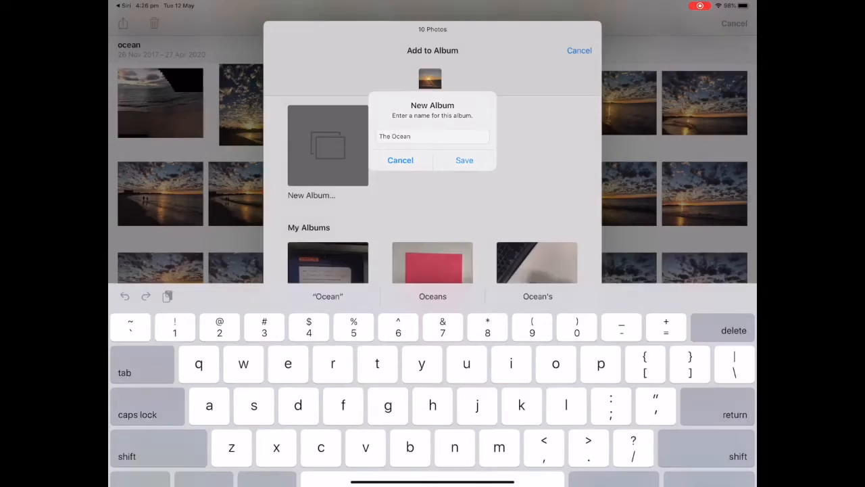
left_click(401, 160)
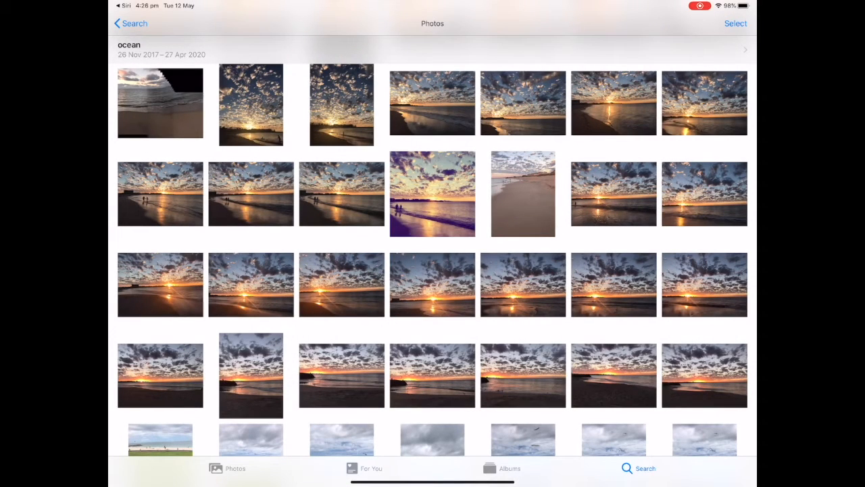
left_click(508, 468)
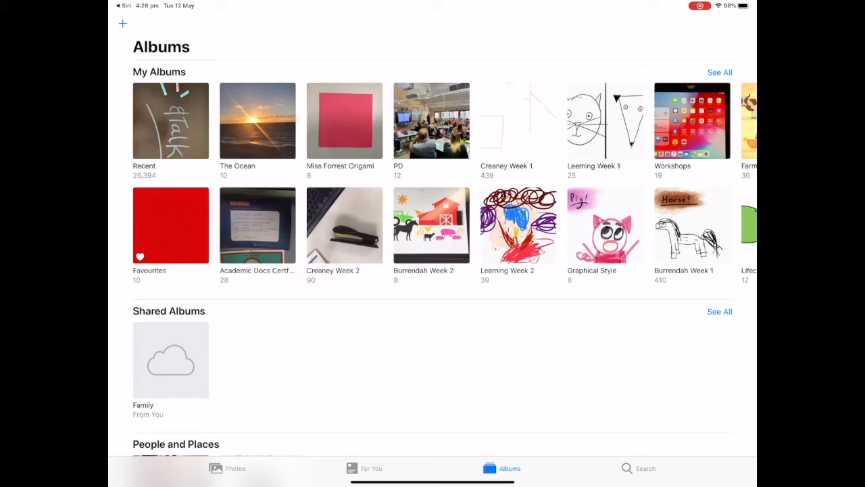
left_click(257, 120)
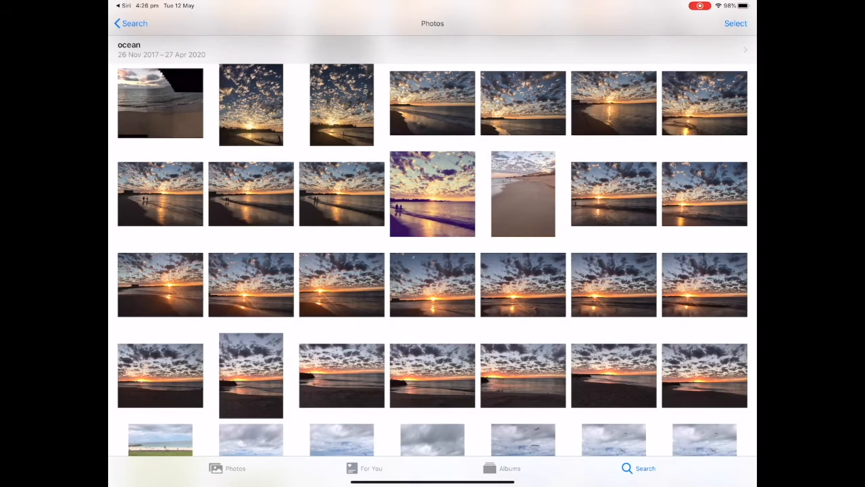
Pick three rocky shore and beach photos and add them to the existing 'The Ocean' album.
scroll("down", 3)
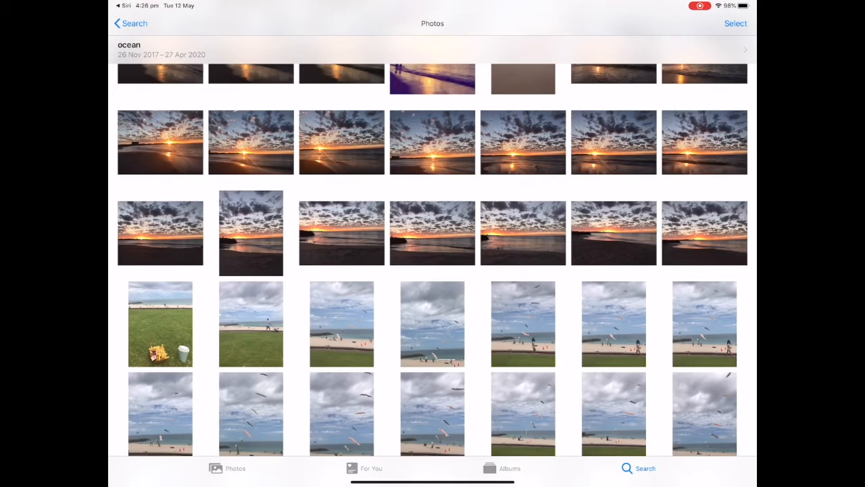
left_click(736, 23)
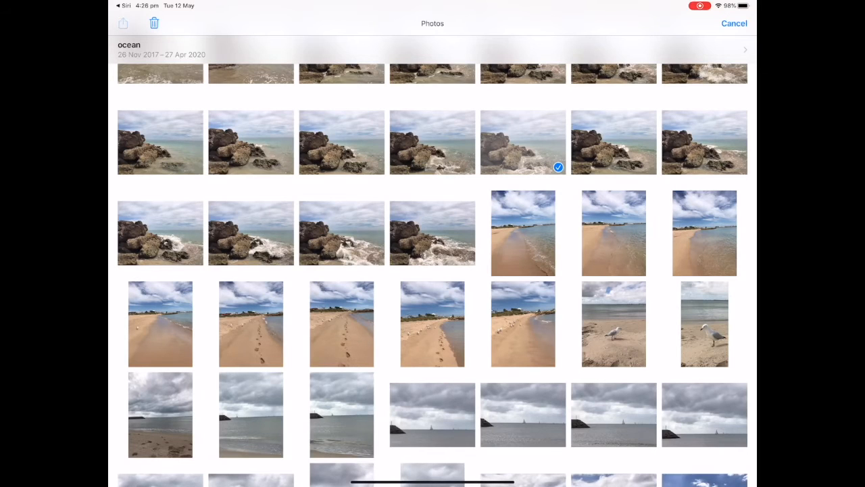
left_click(123, 23)
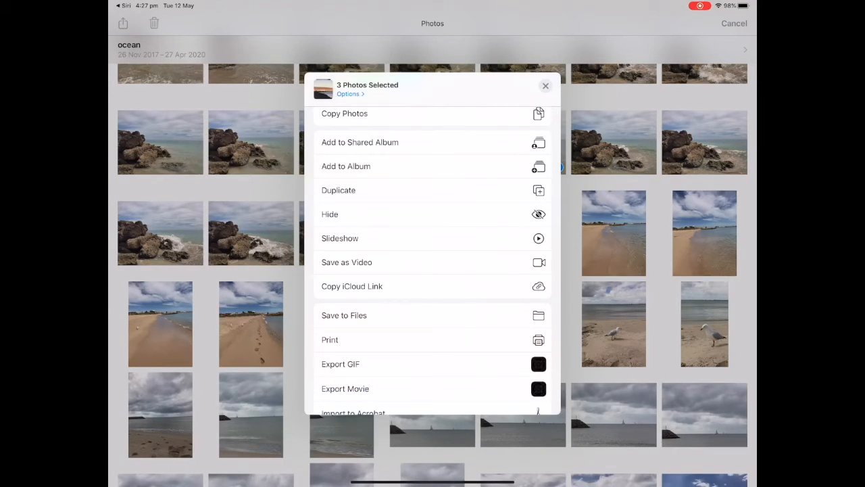
left_click(346, 165)
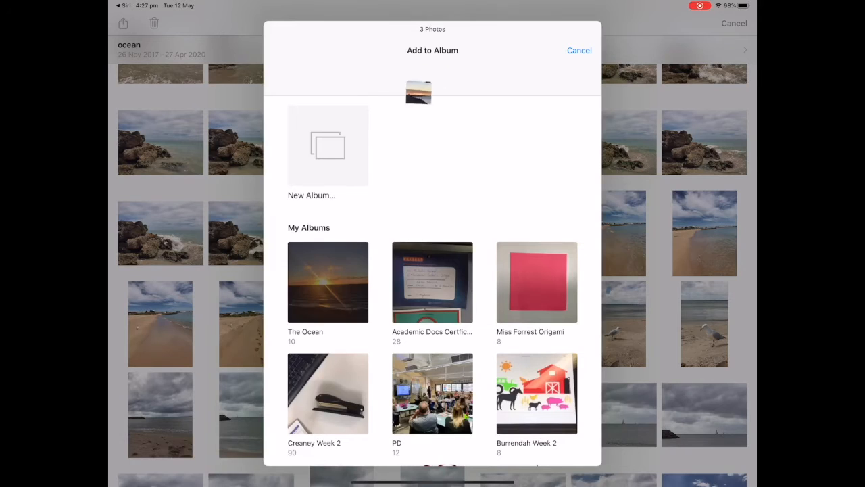
left_click(579, 50)
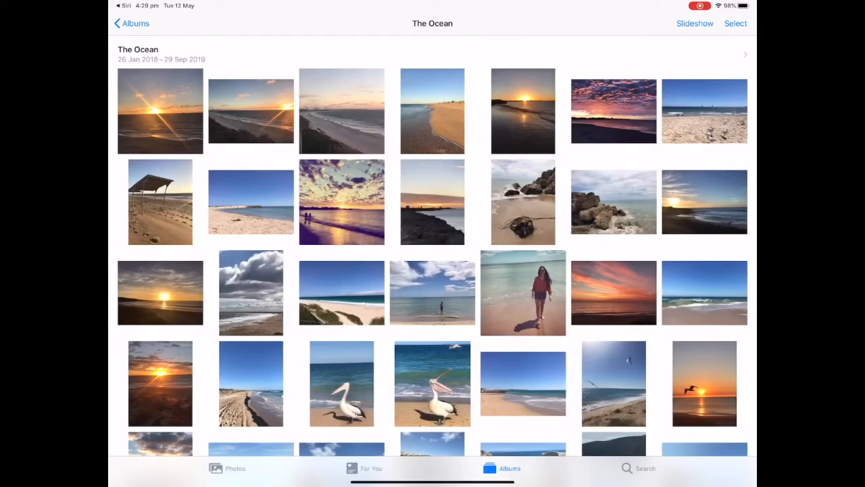
scroll("down", 3)
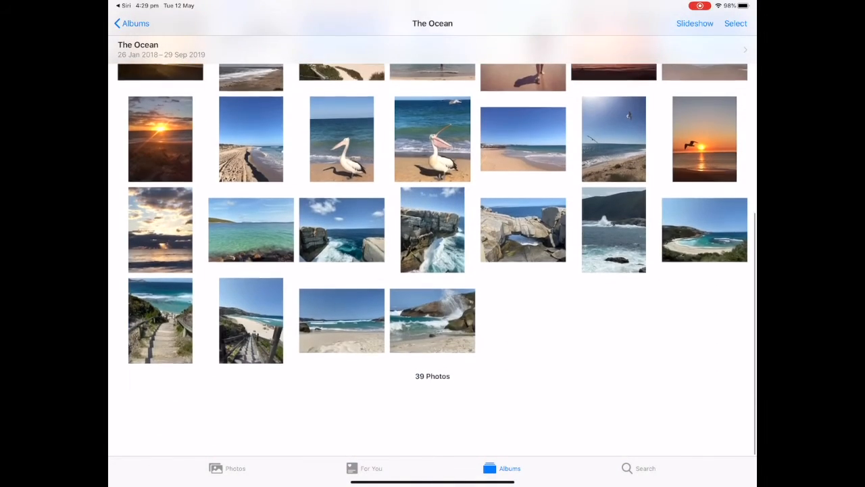